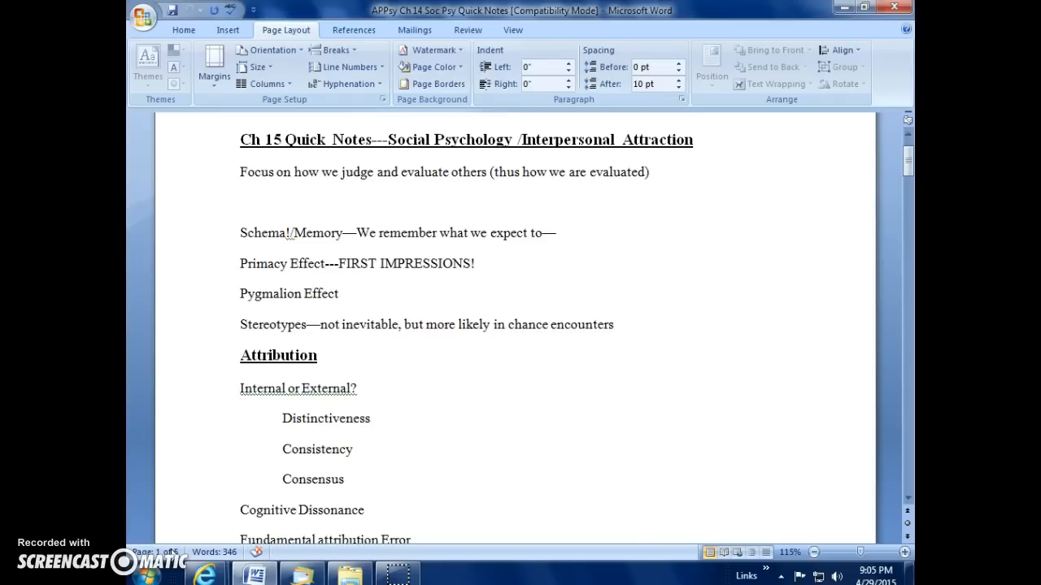
Scroll down through the Attribution topic list until the Interpersonal Attraction heading appears.
left_click(283, 139)
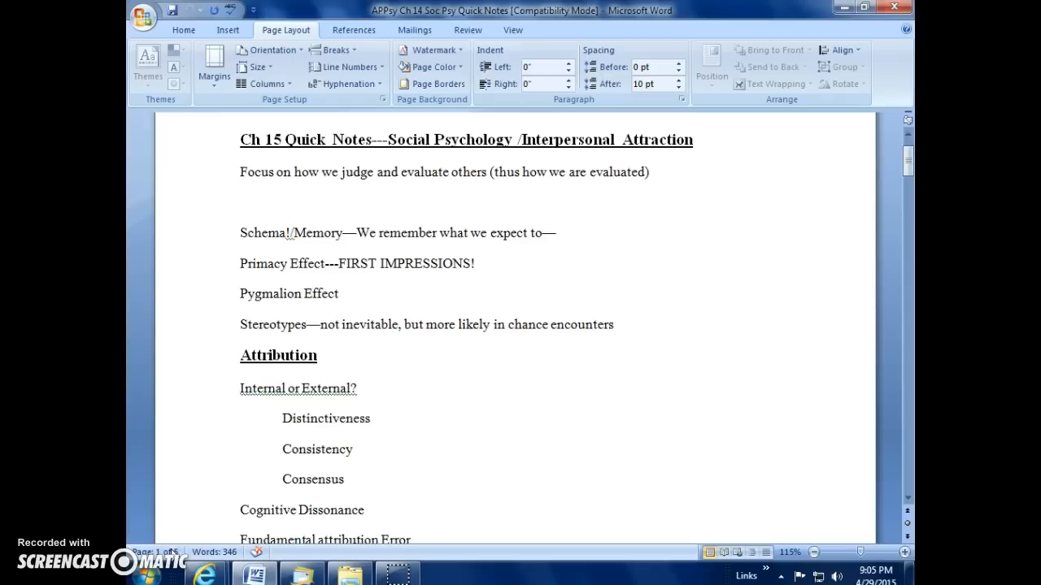
left_click(283, 139)
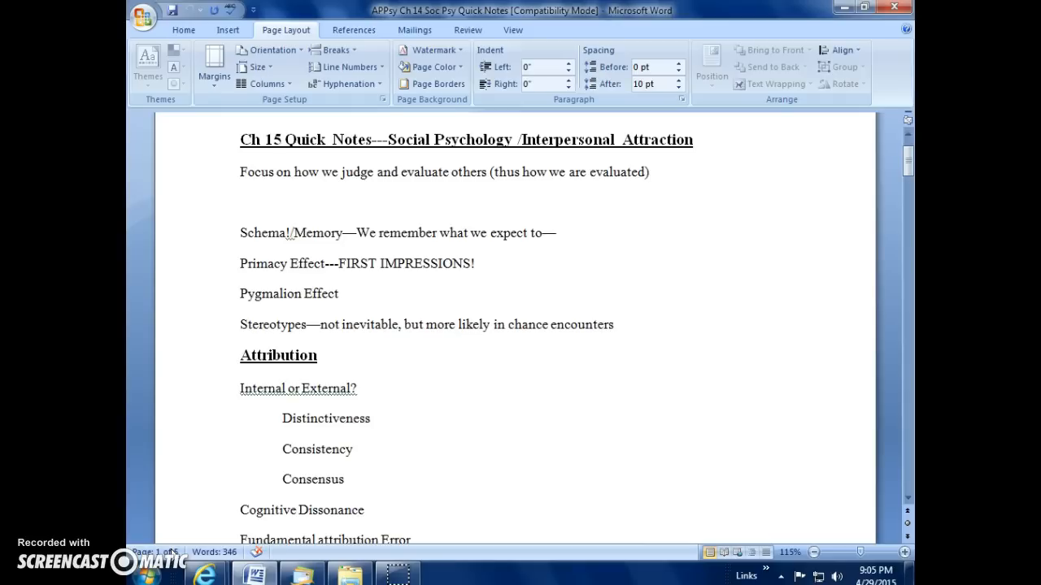
left_click(282, 139)
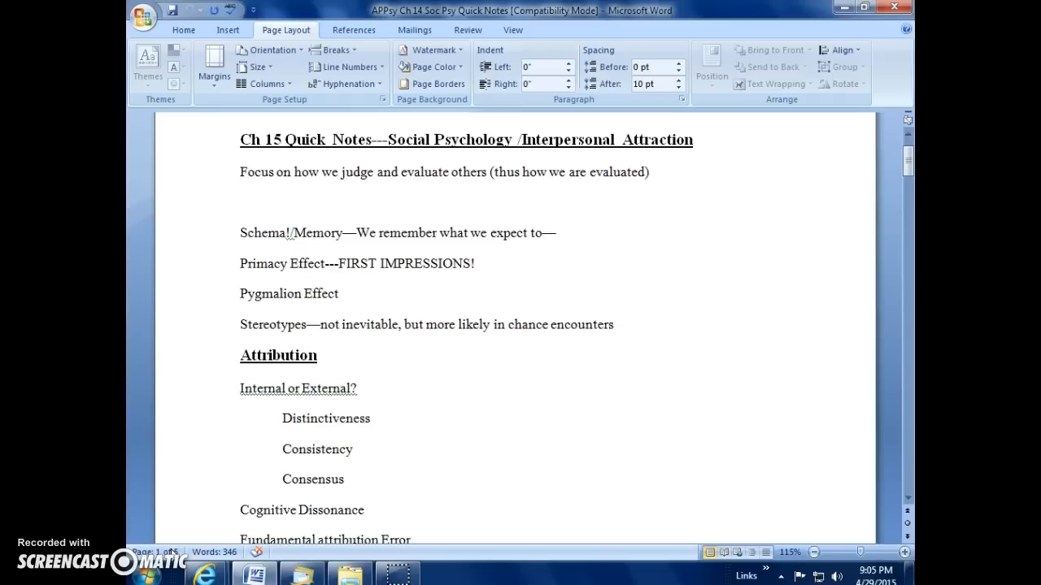
left_click(282, 139)
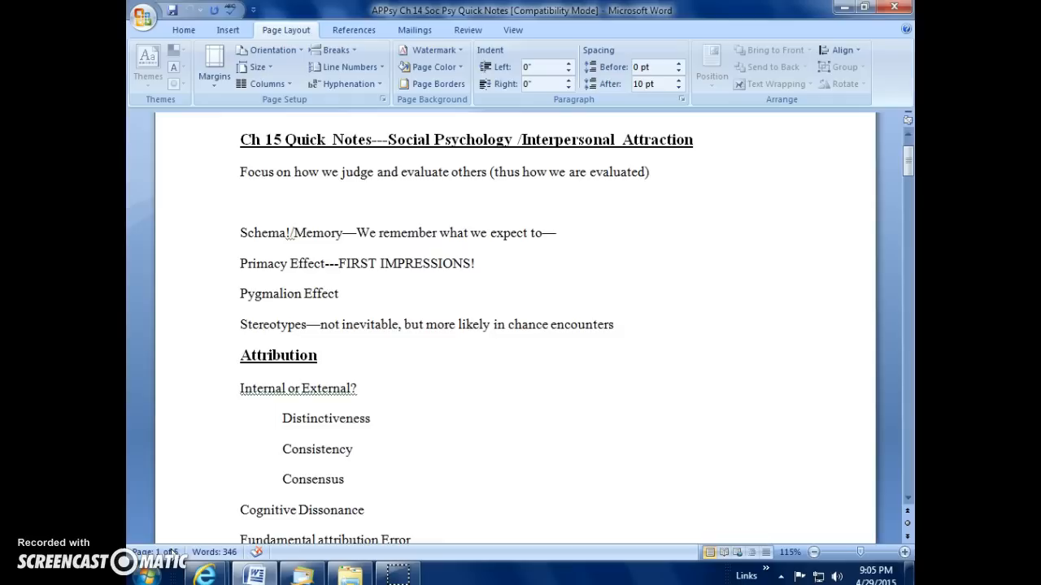
left_click(283, 139)
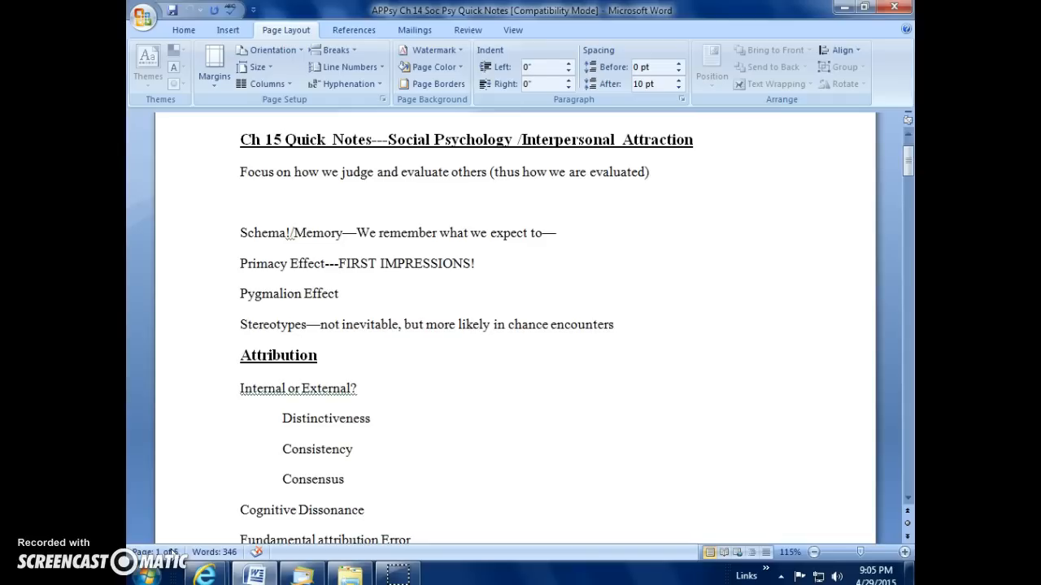
left_click(282, 139)
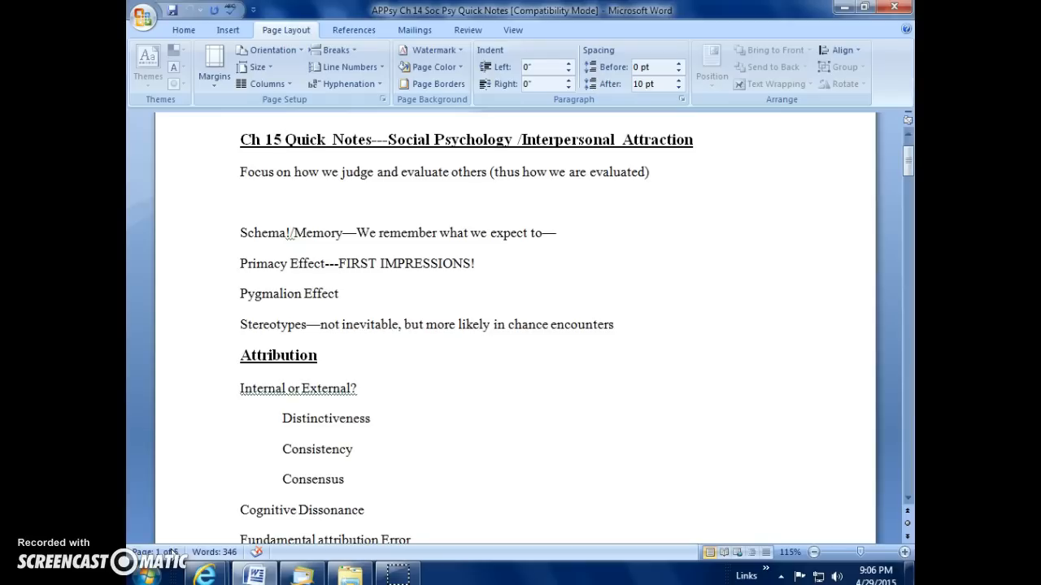
left_click(283, 139)
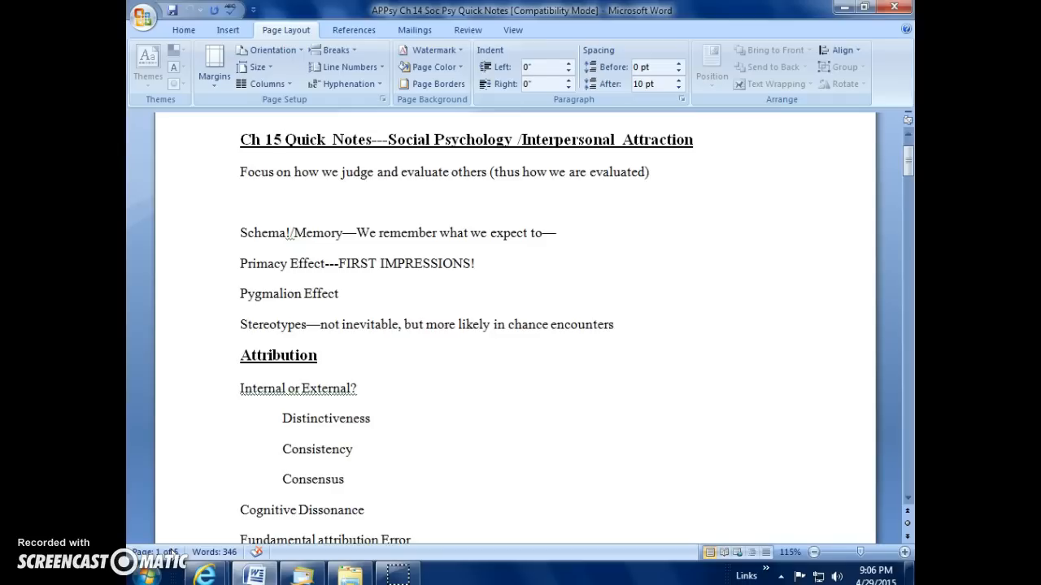
left_click(283, 139)
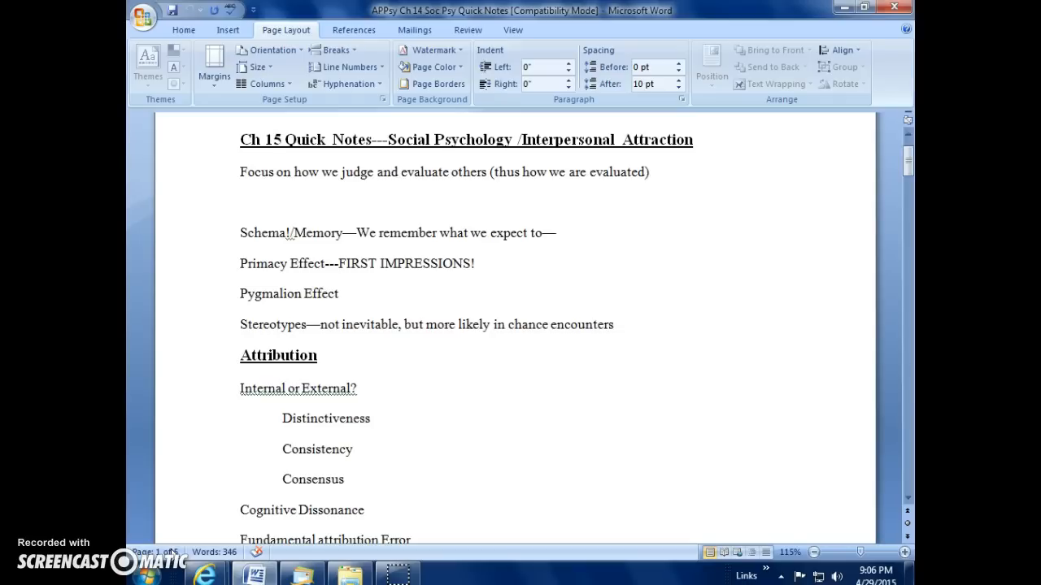
left_click(283, 139)
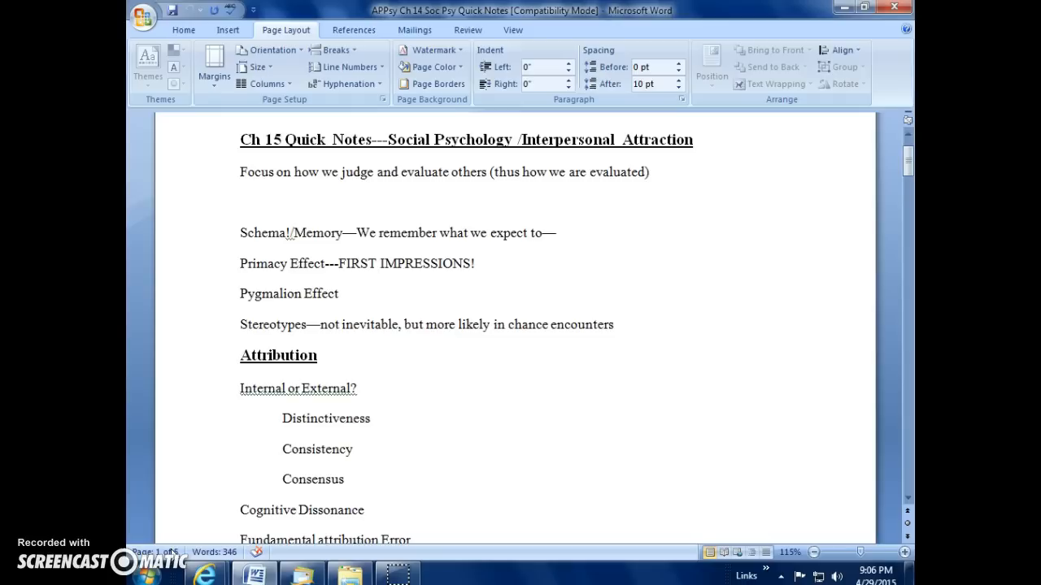
left_click(283, 139)
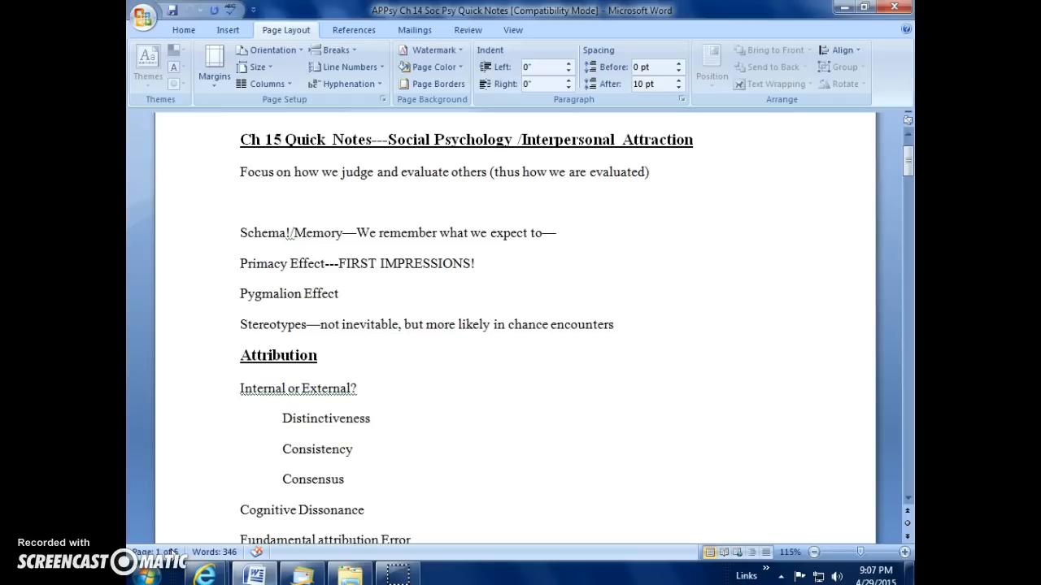
left_click(283, 139)
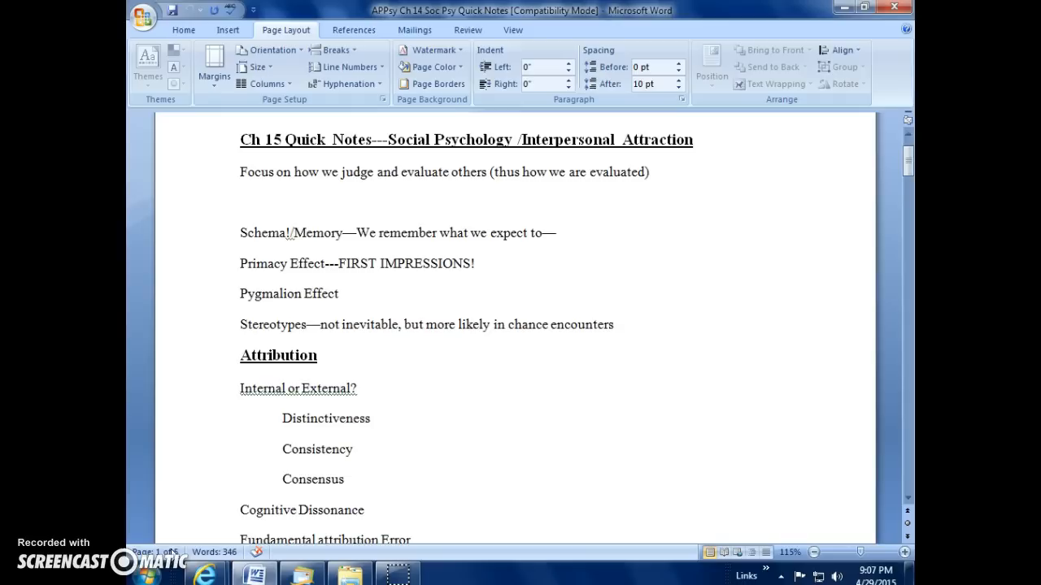
left_click(282, 139)
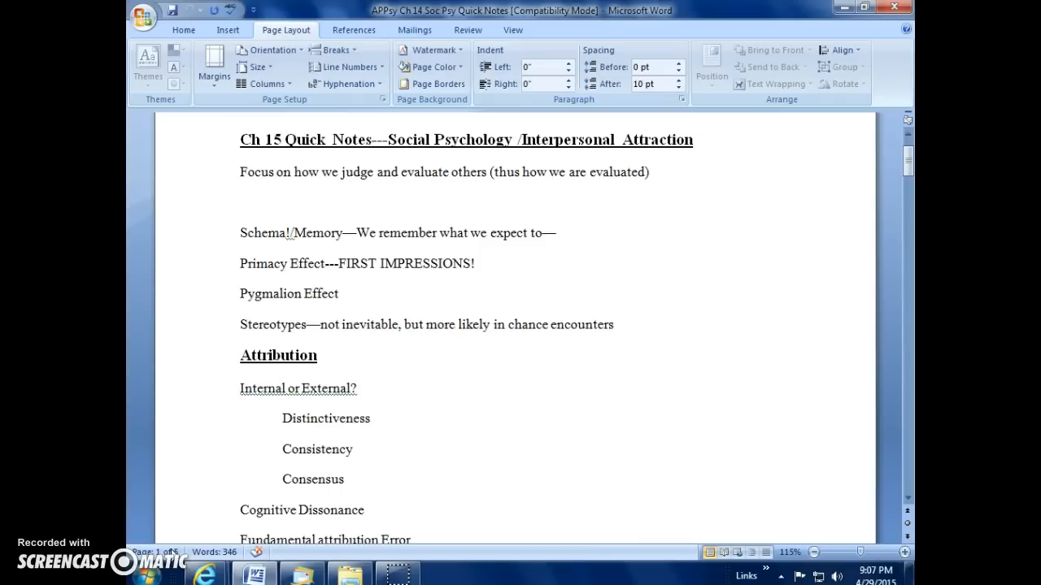
left_click(282, 139)
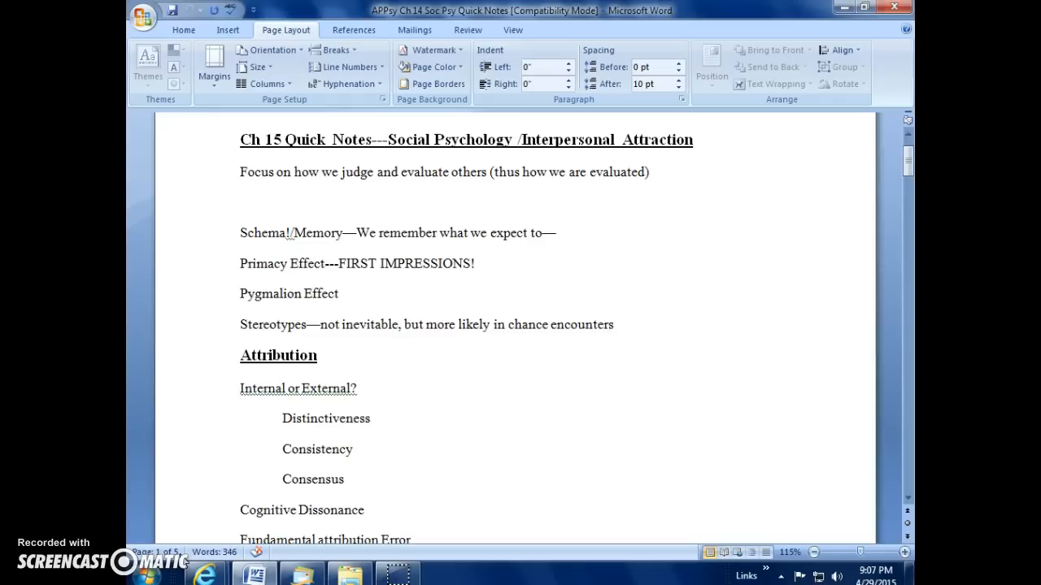
left_click(283, 139)
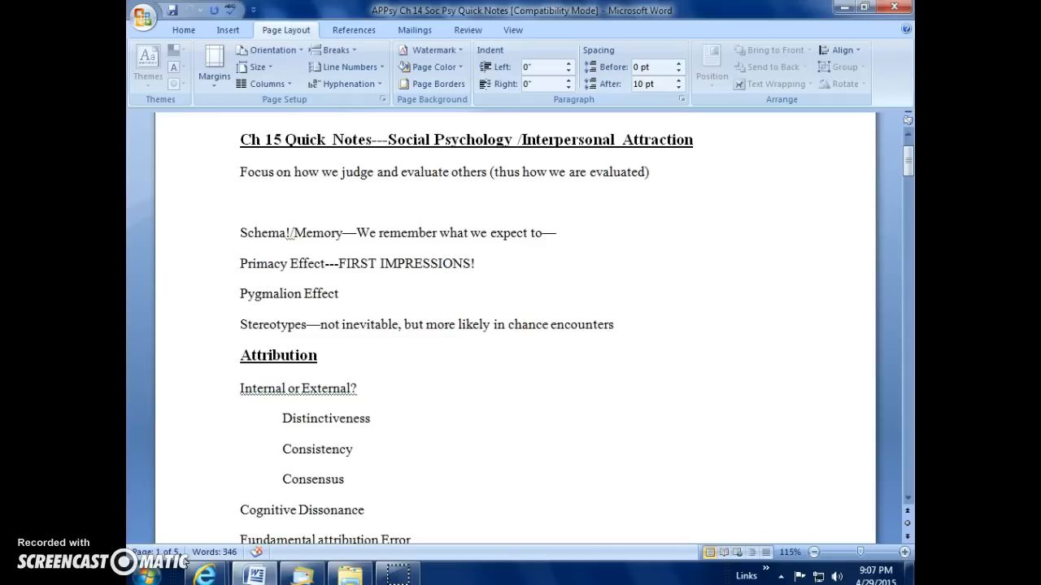
mouse_move(155, 552)
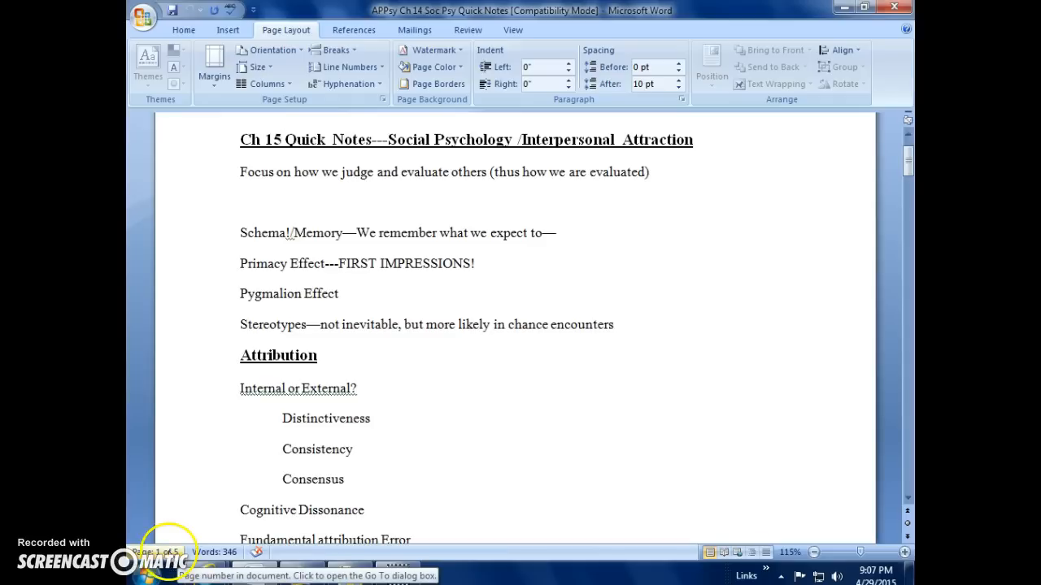
left_click(283, 139)
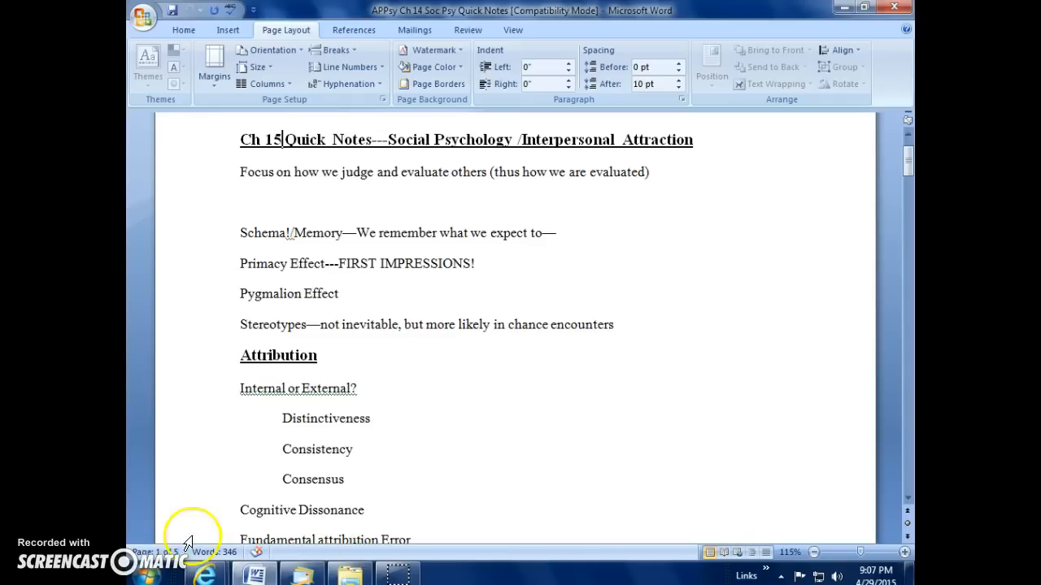
scroll("down", 3)
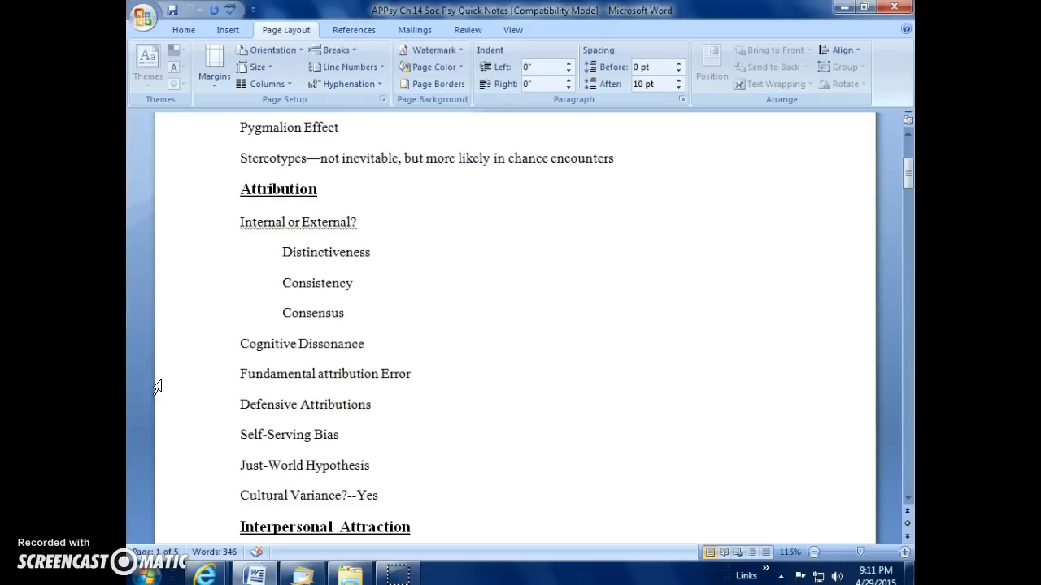
left_click(159, 561)
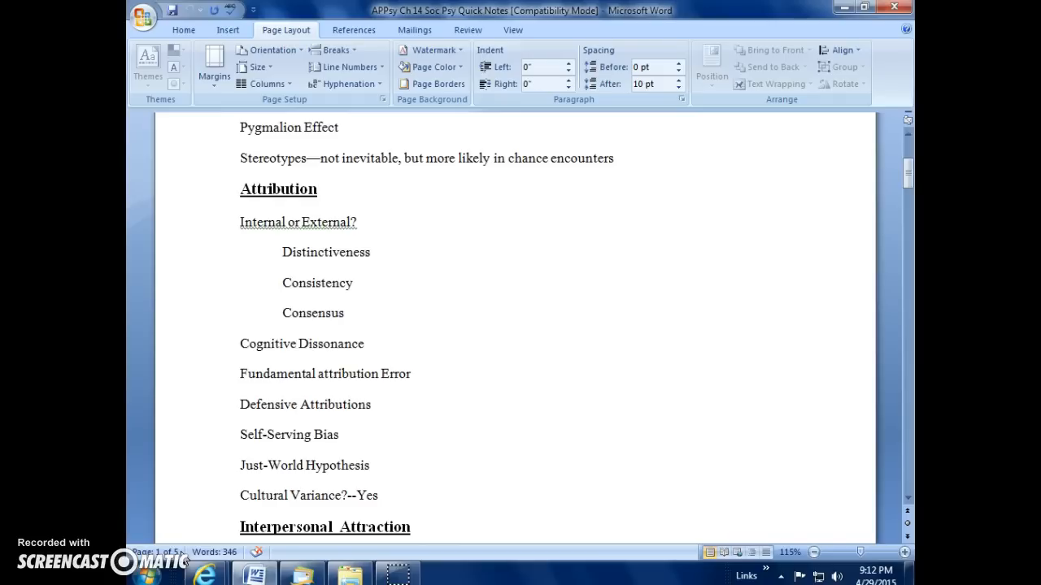
Scroll past the Persuasion list to the Cognitive Dissonance, conformity and Milgram obedience notes.
scroll("down", 3)
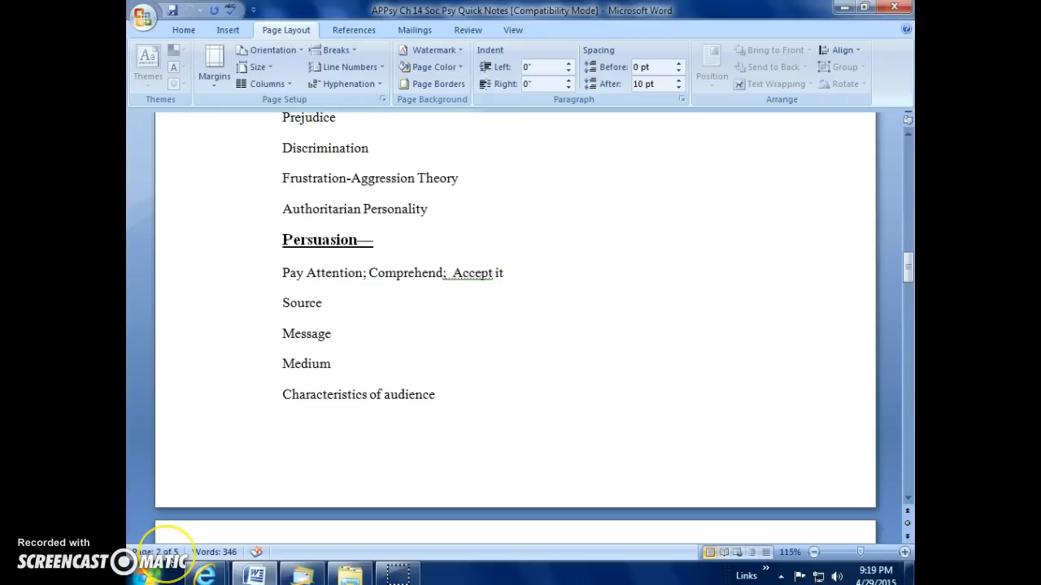
scroll("down", 3)
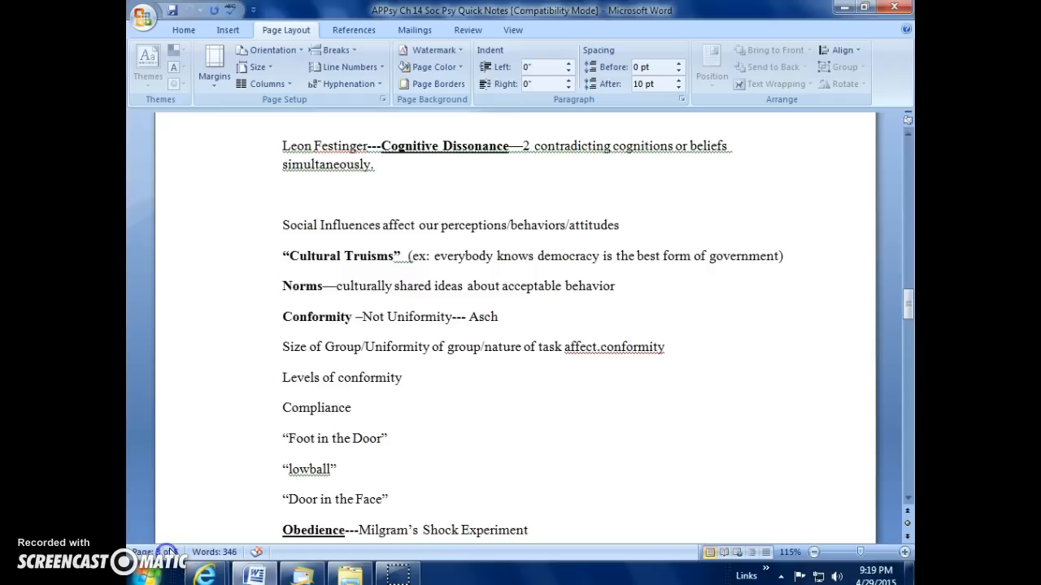